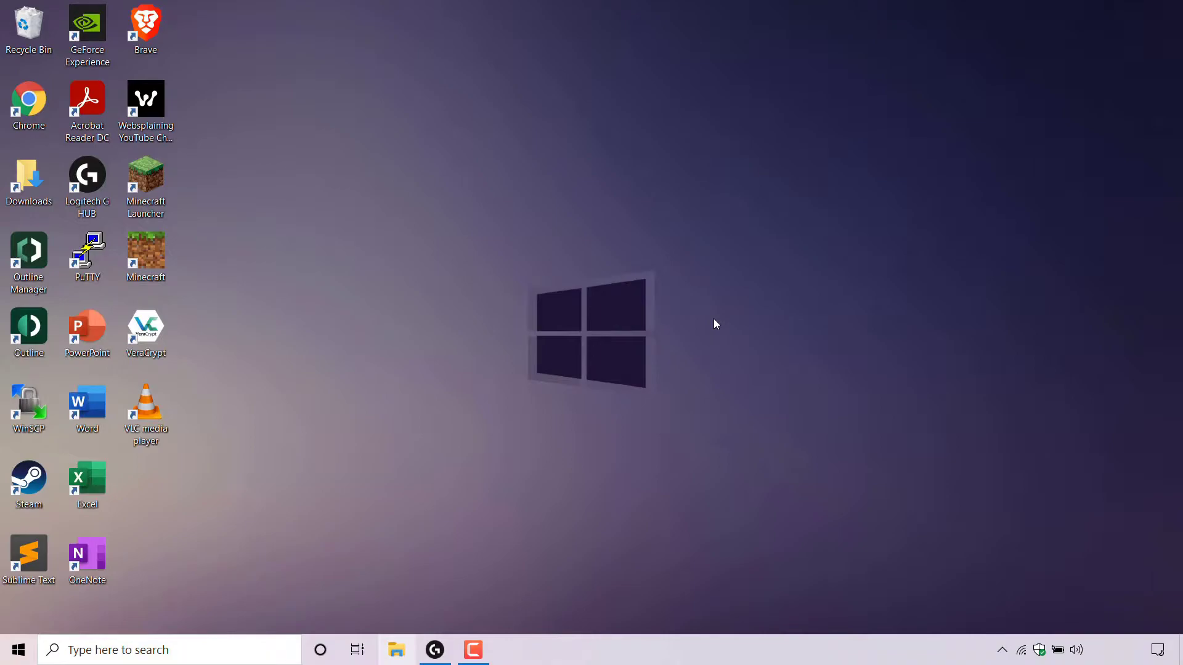
mouse_move(398, 528)
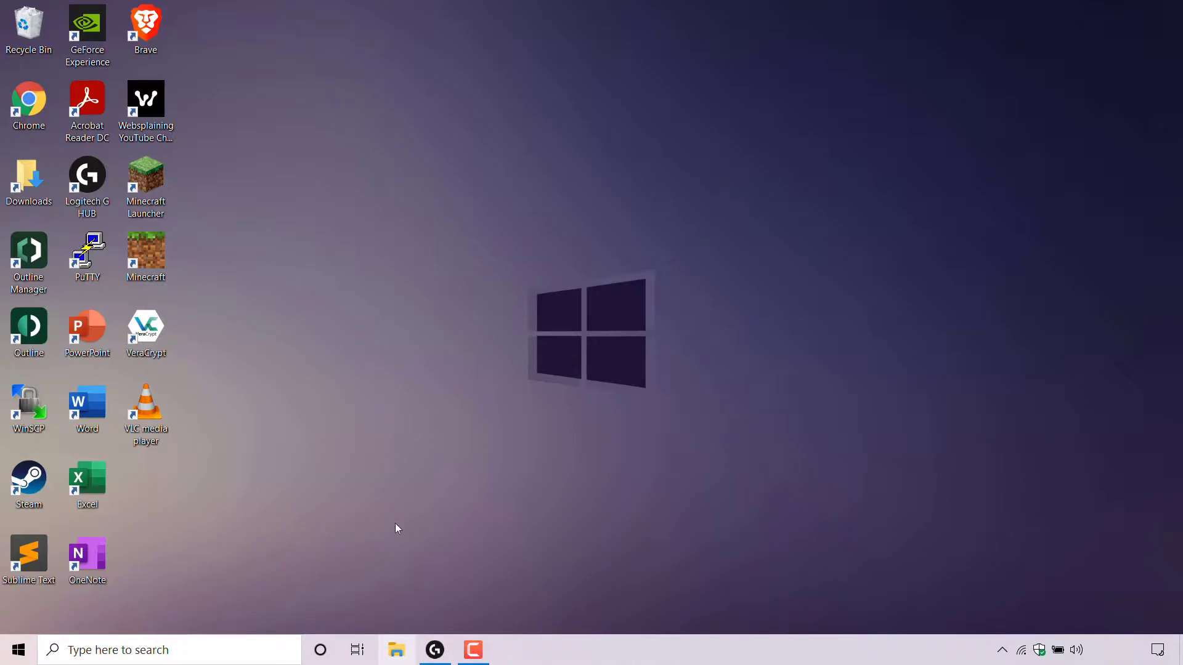
mouse_move(398, 657)
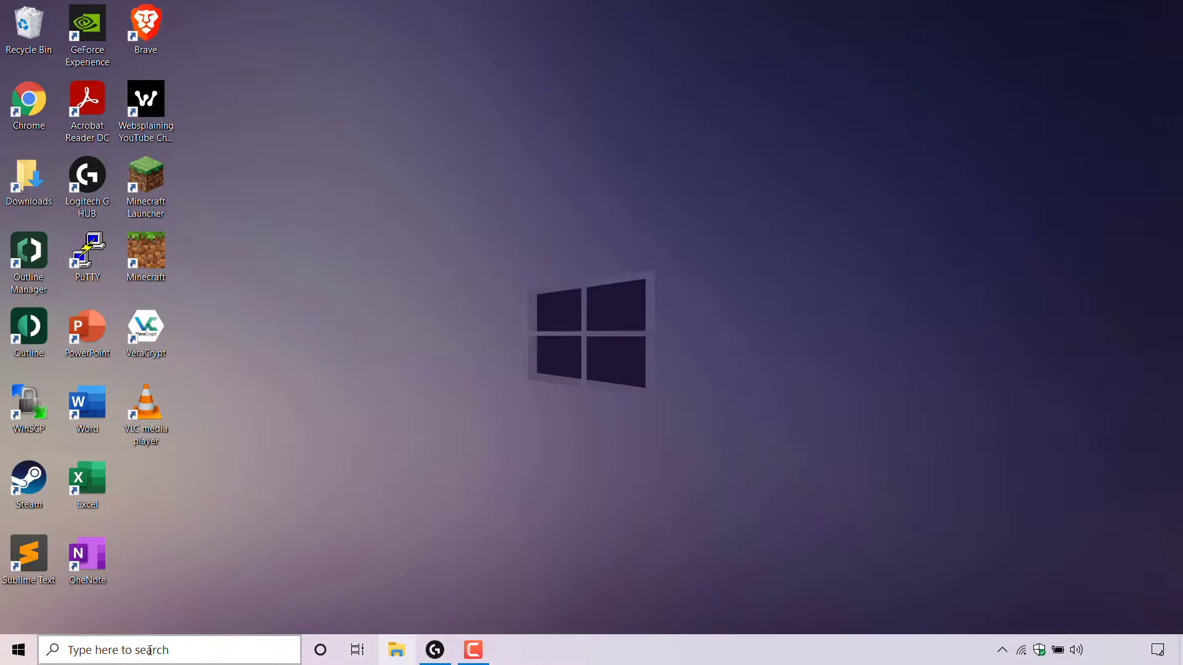
Step: Search Windows for 'file explorer' so File Explorer shows as the best match
click(166, 649)
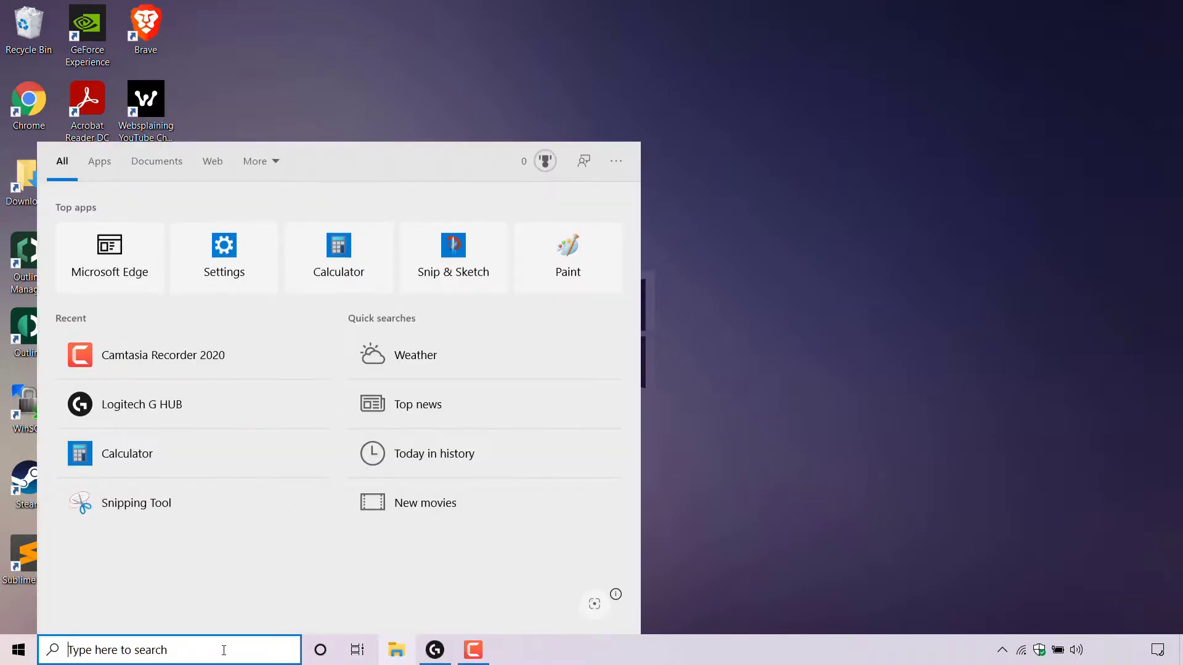
text(file explorer)
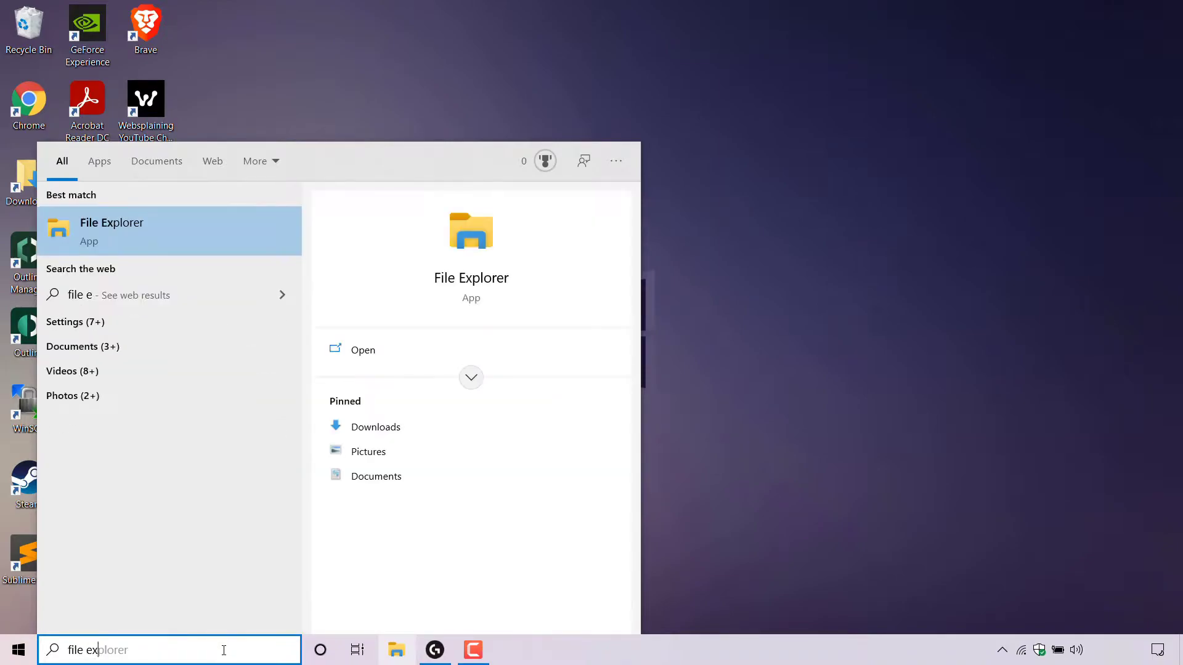
text(plorer)
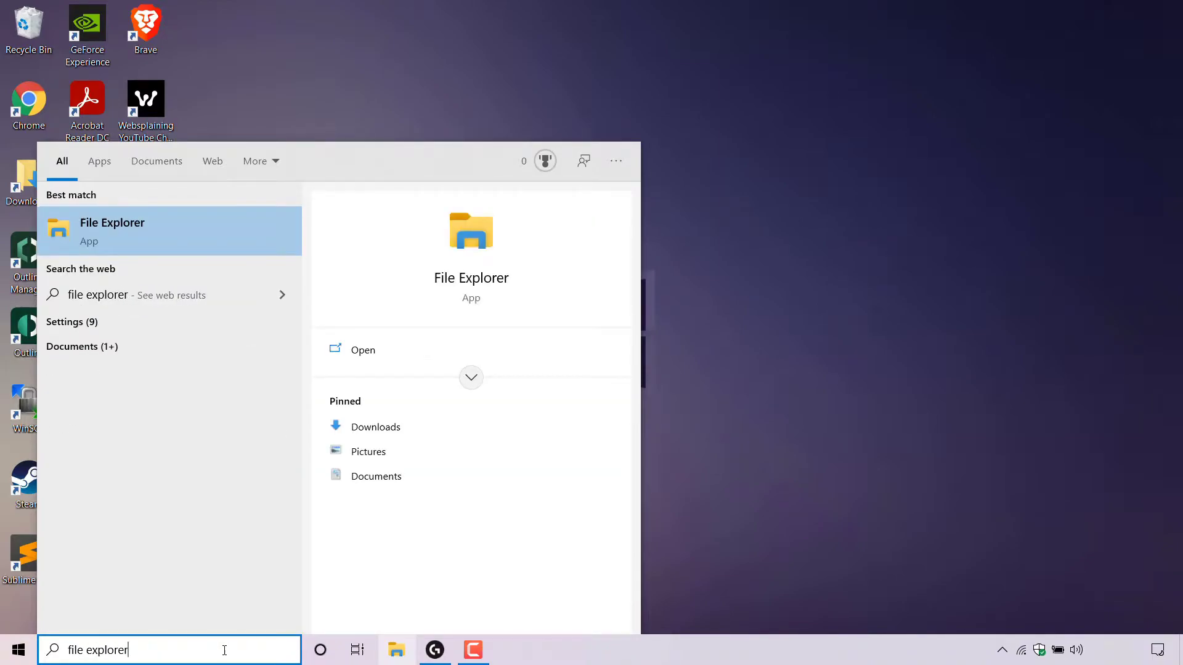
mouse_move(181, 230)
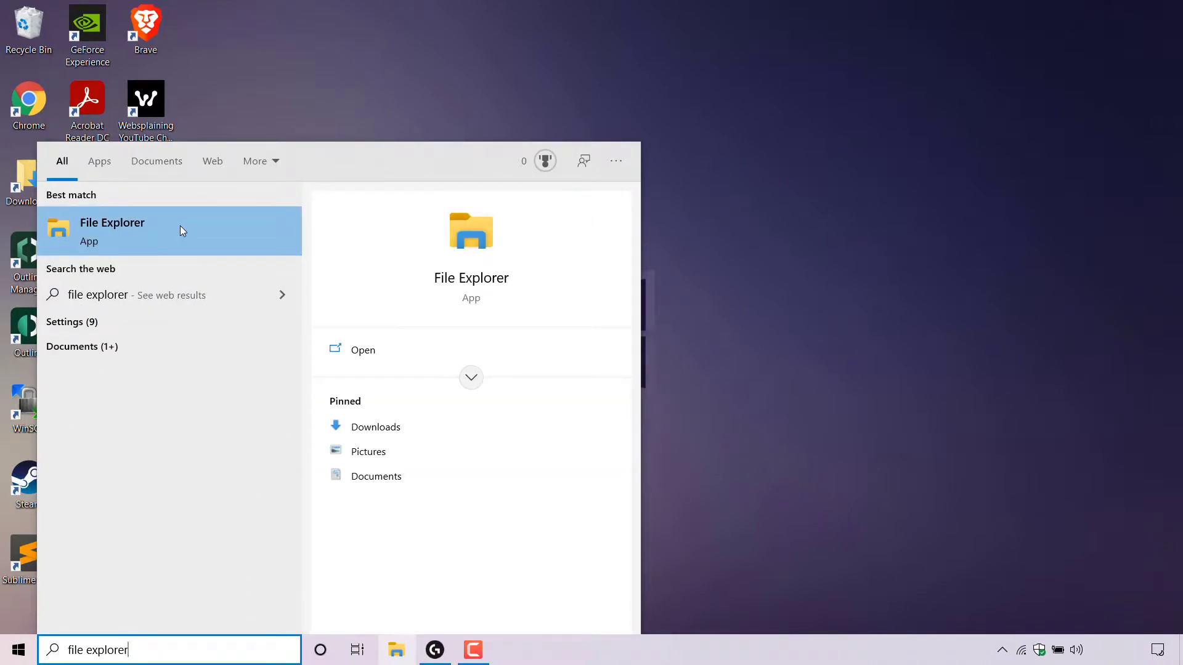
mouse_move(434, 363)
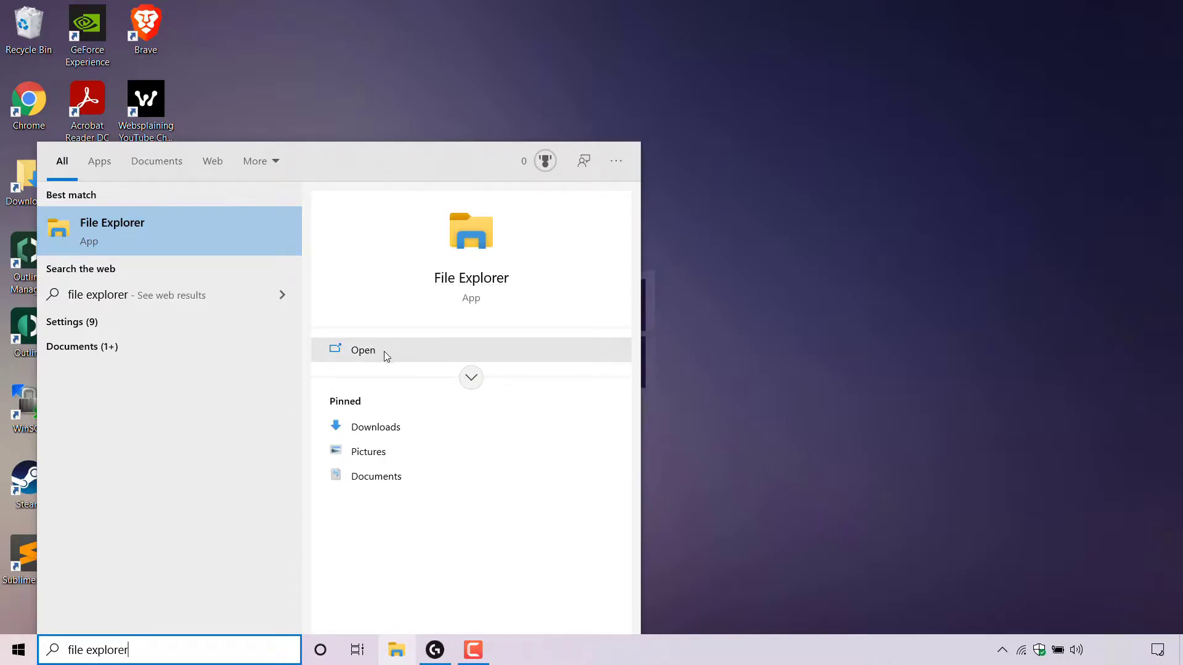
Step: Launch File Explorer from the search result and maximize it on Quick access
click(362, 349)
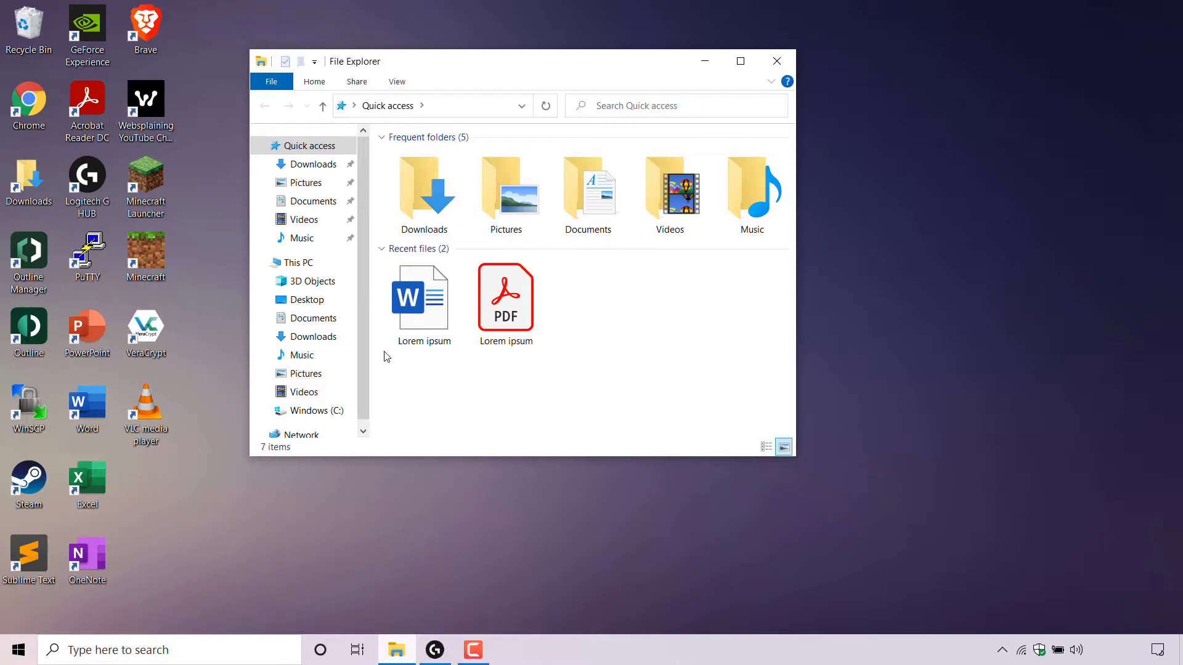
mouse_move(643, 82)
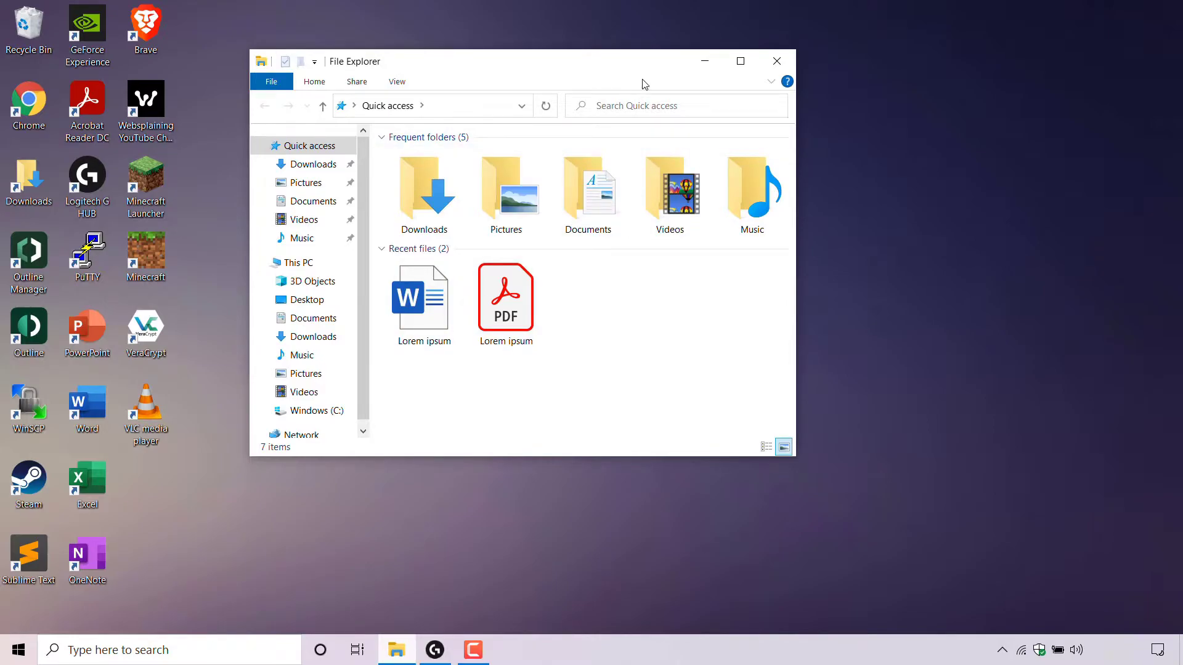
click(739, 61)
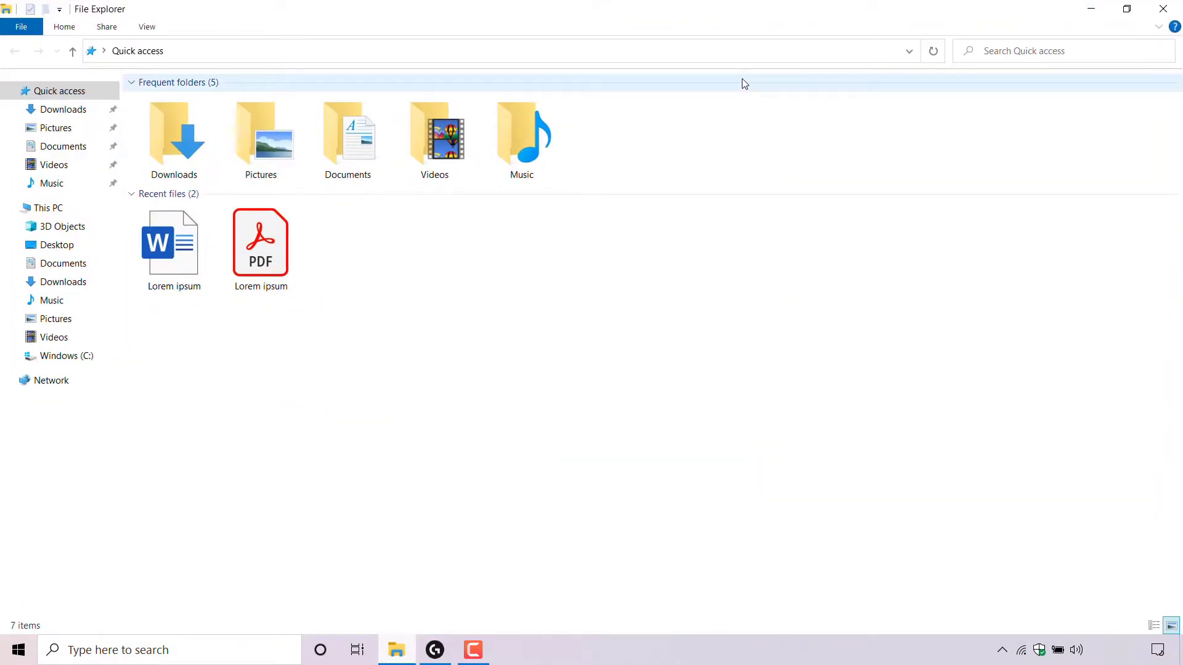
mouse_move(714, 132)
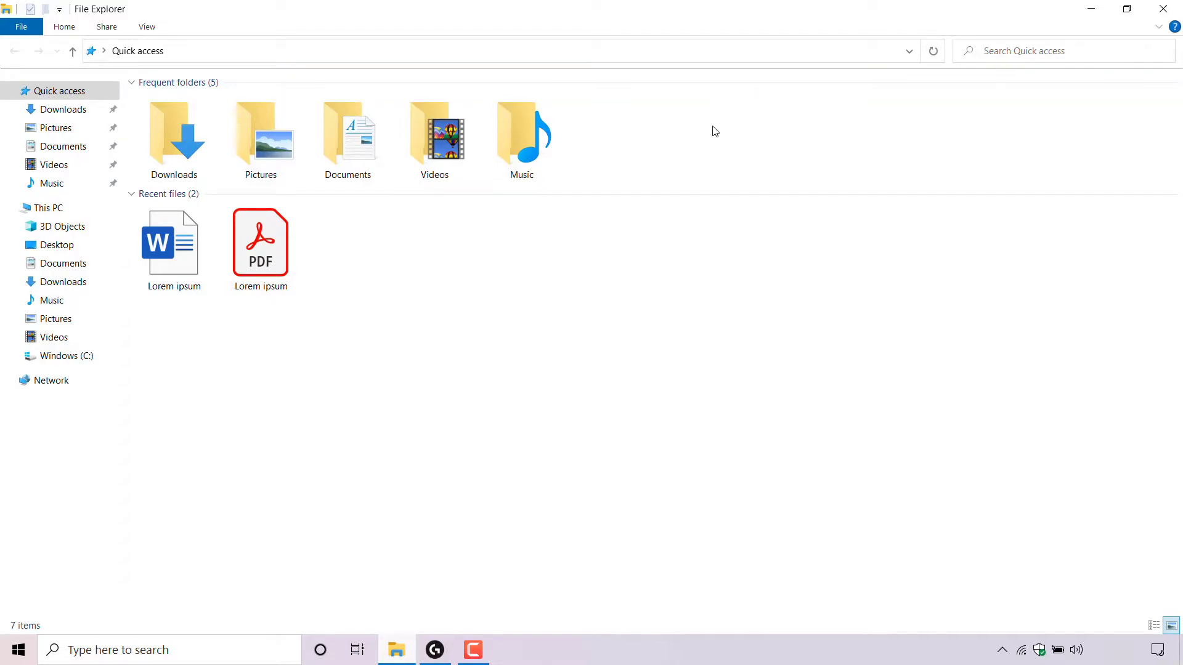
mouse_move(644, 115)
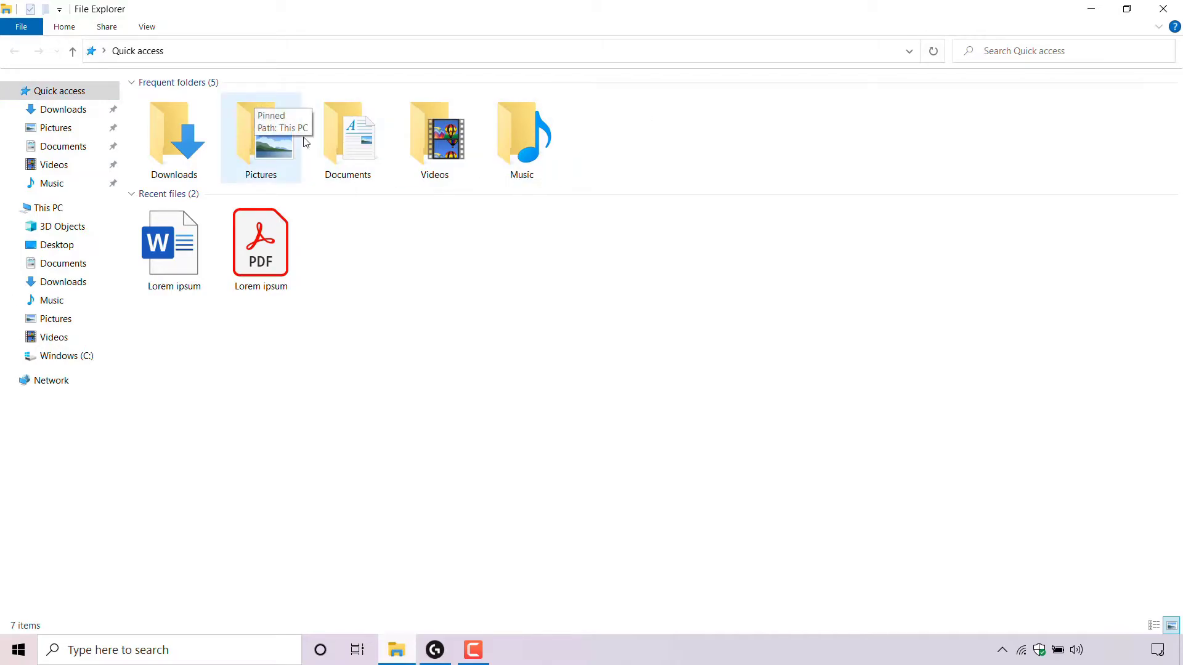
mouse_move(379, 219)
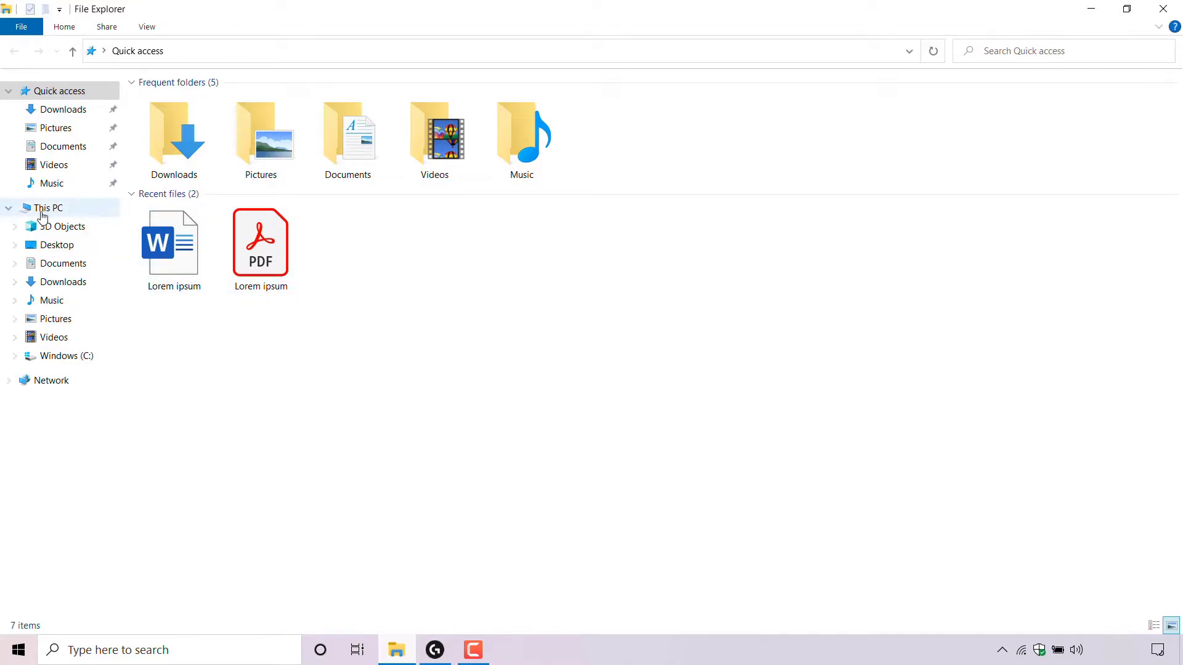
mouse_move(92, 208)
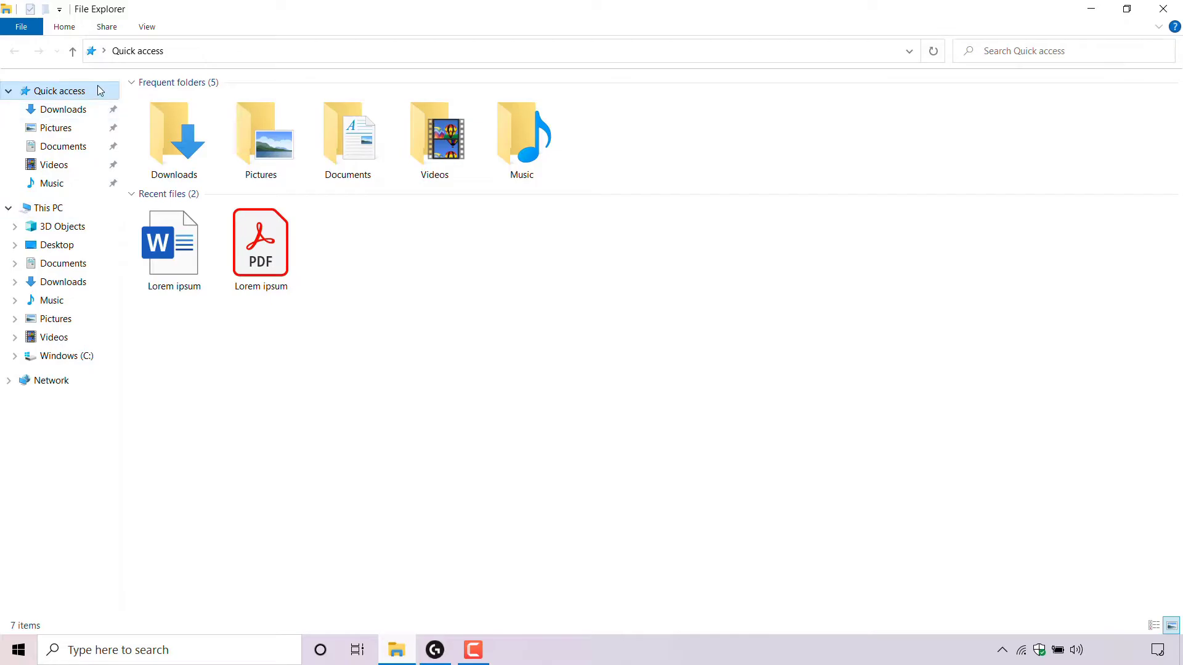
Step: Bring up Folder Options on the General tab from the Quick access context menu
right_click(56, 90)
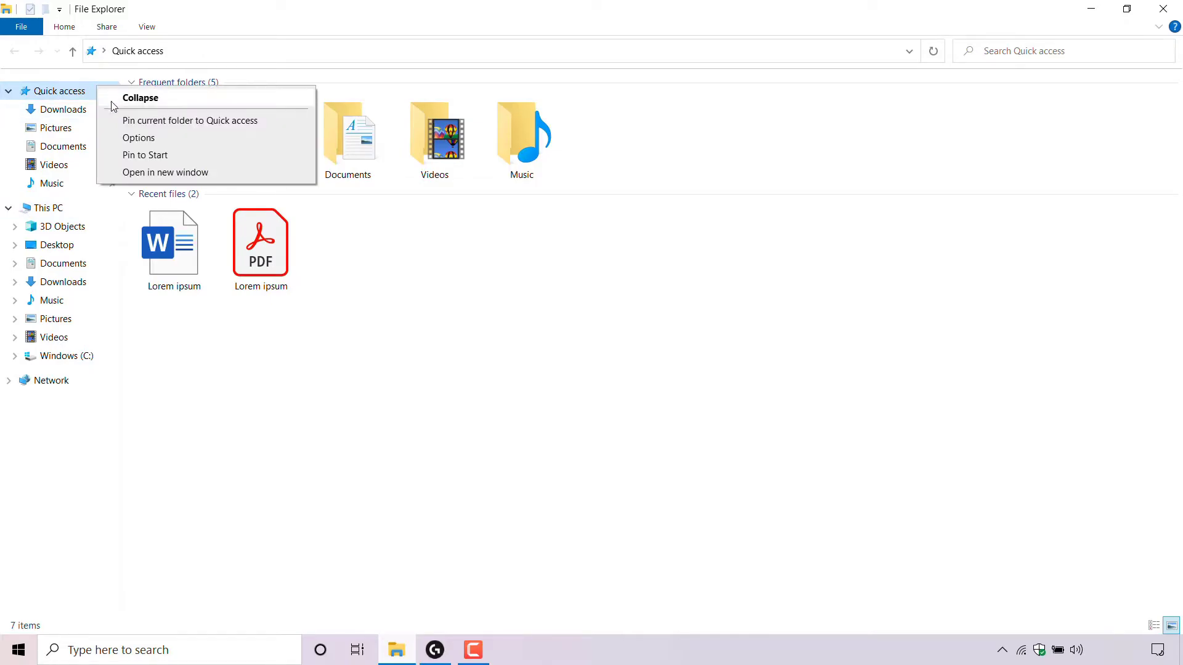
click(138, 137)
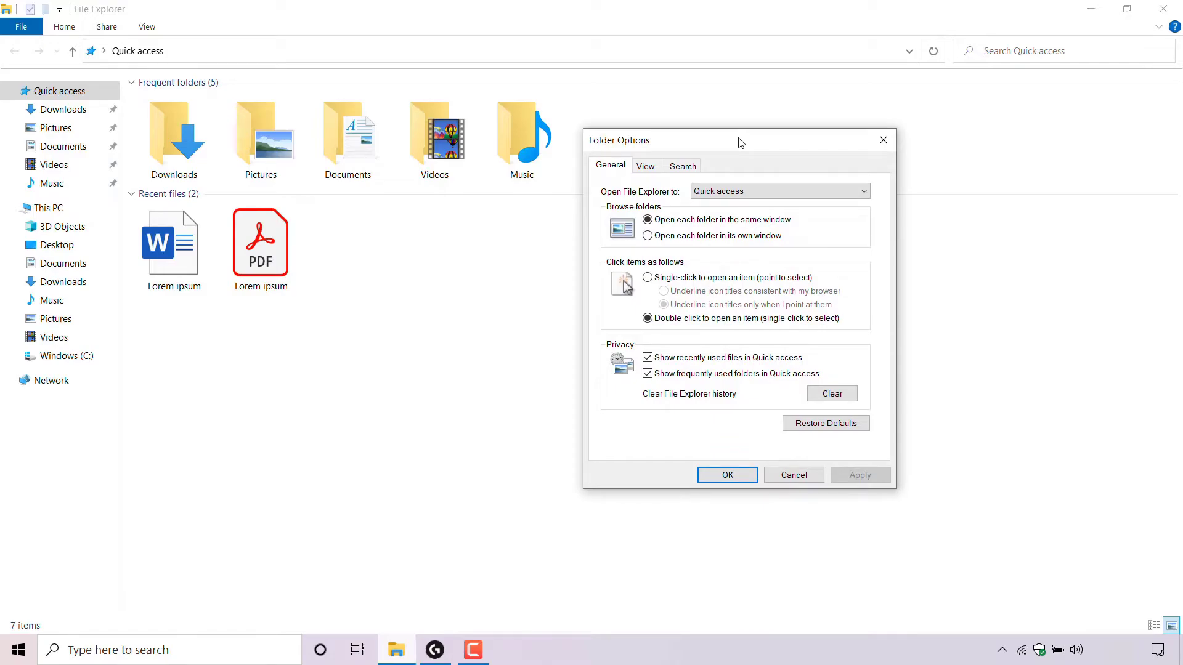
mouse_move(623, 175)
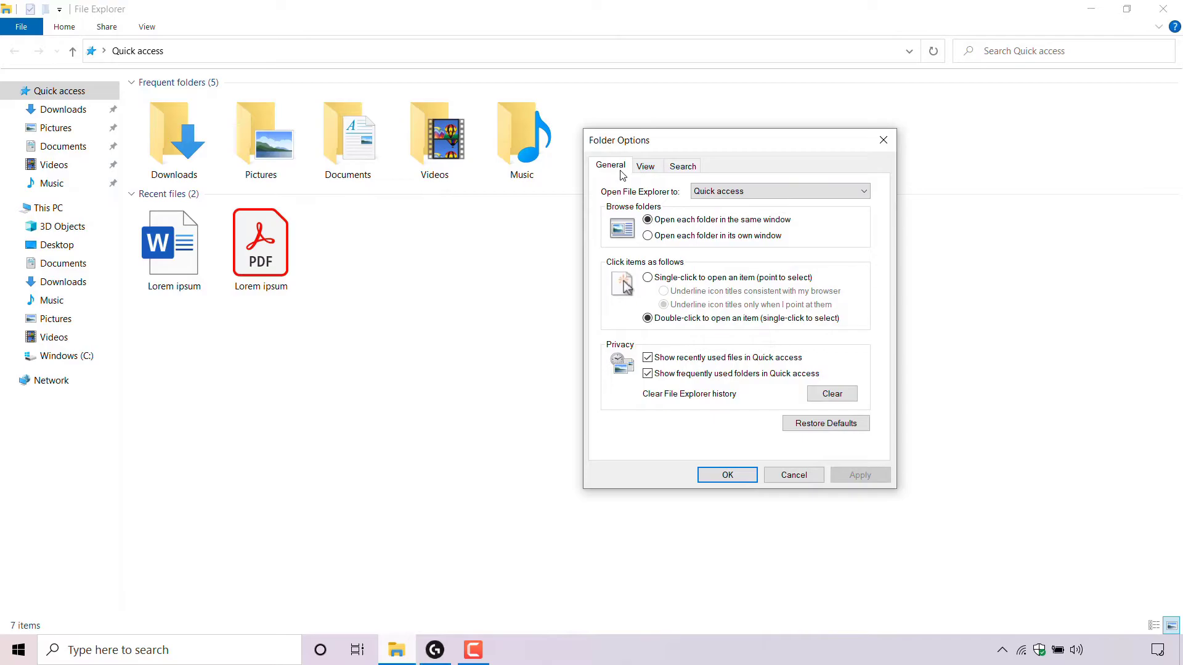
mouse_move(633, 199)
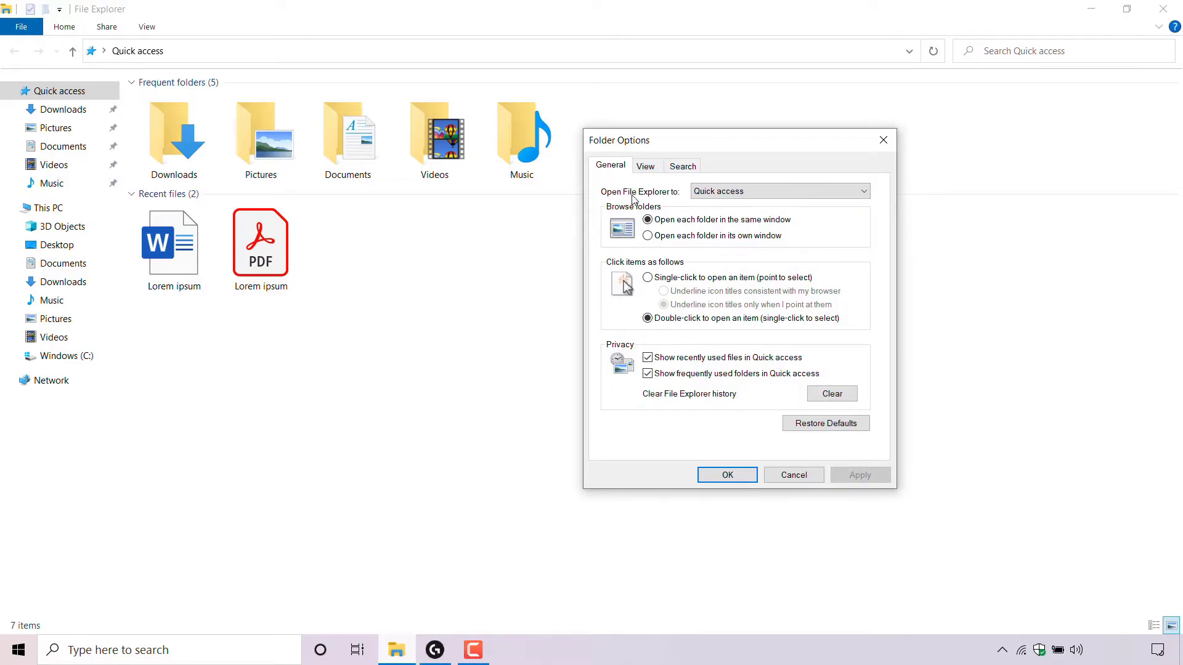
mouse_move(670, 199)
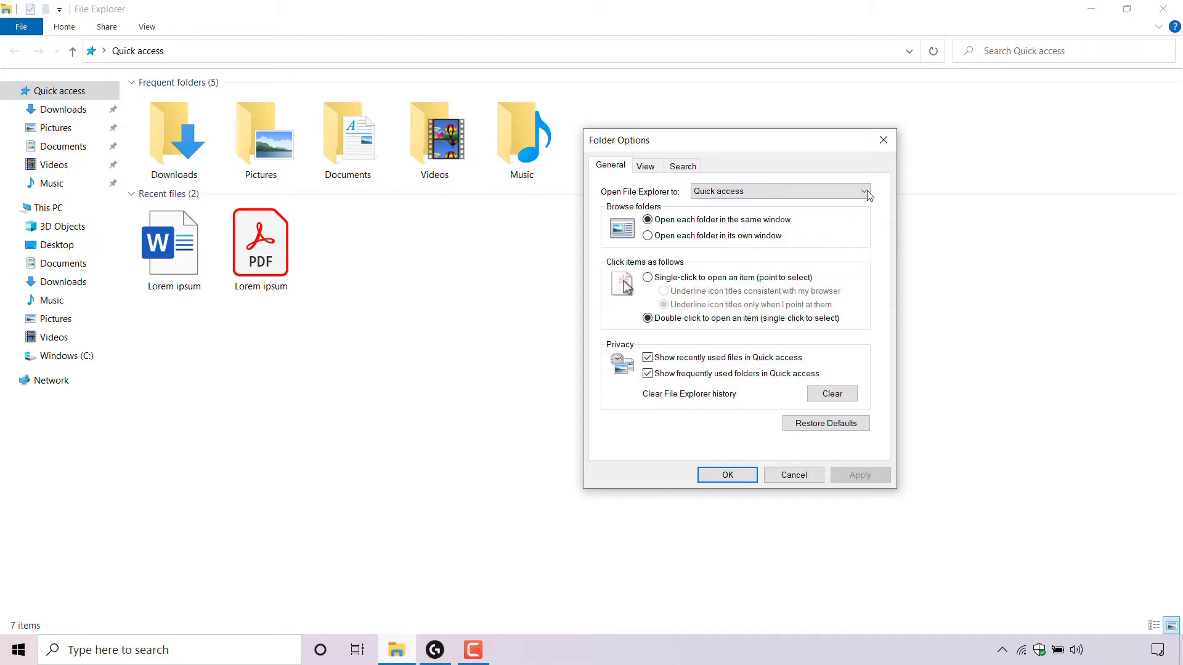
Step: Set 'Open File Explorer to' to This PC, apply and confirm the change
click(864, 191)
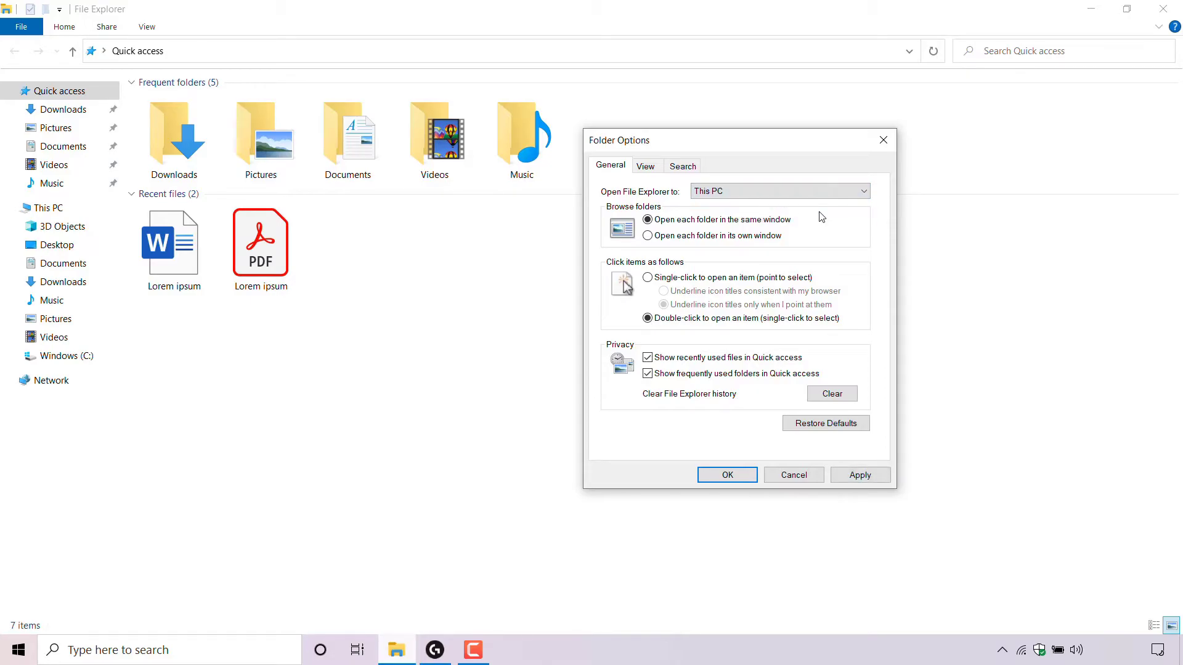
mouse_move(677, 207)
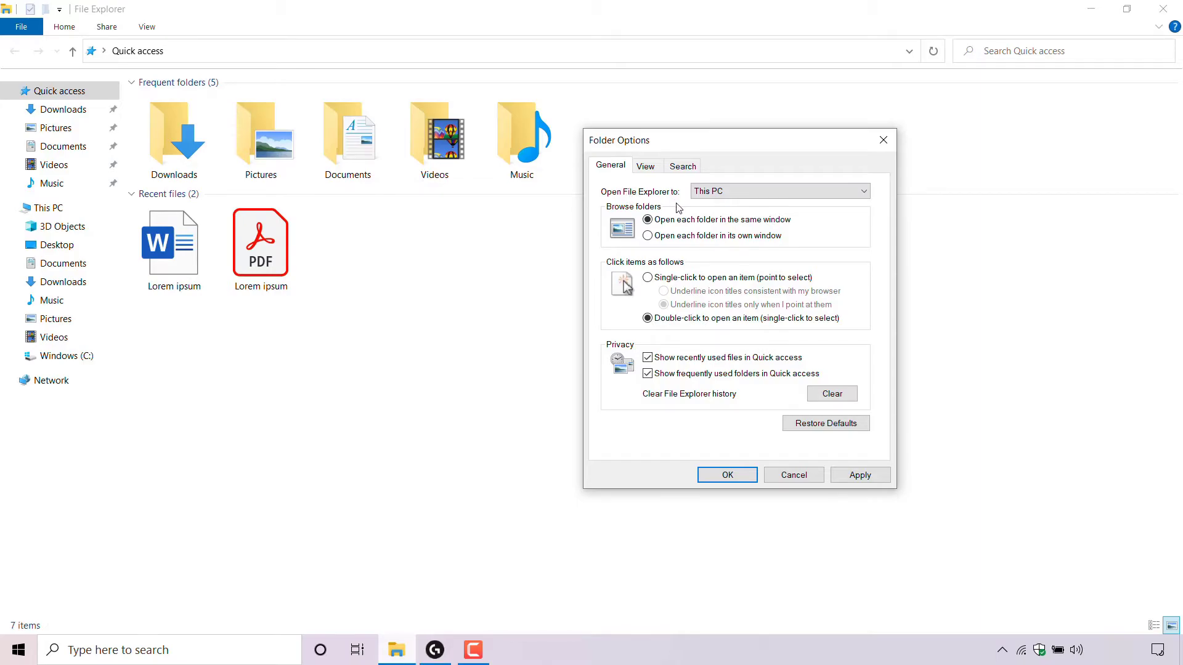
mouse_move(717, 205)
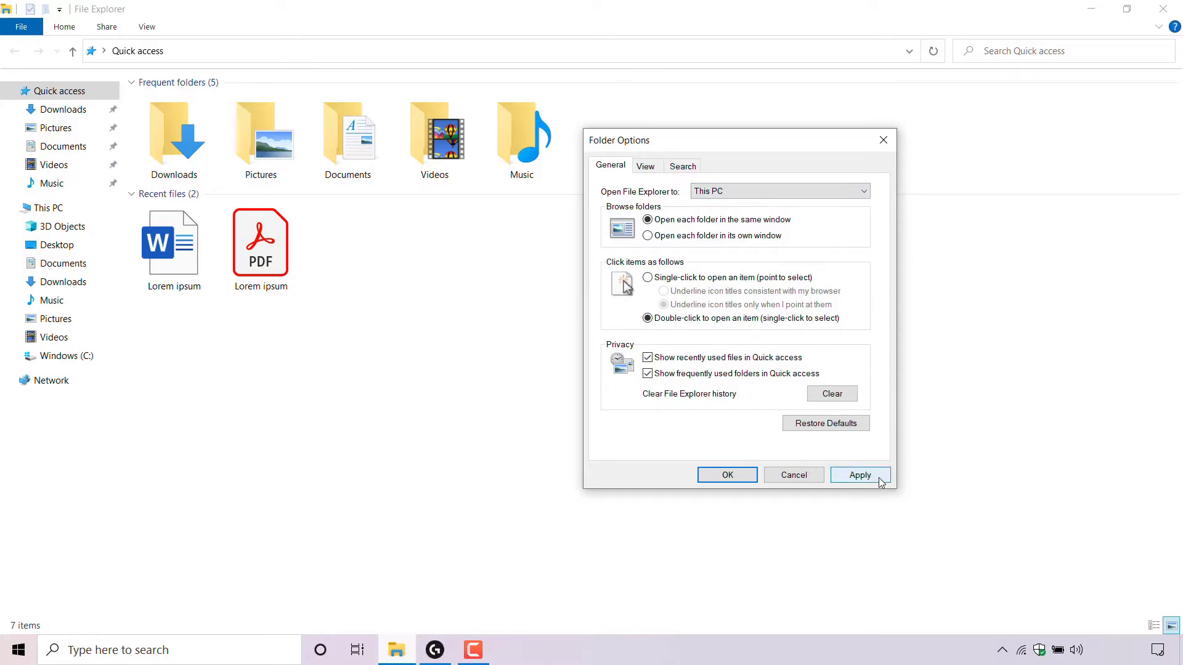
click(859, 475)
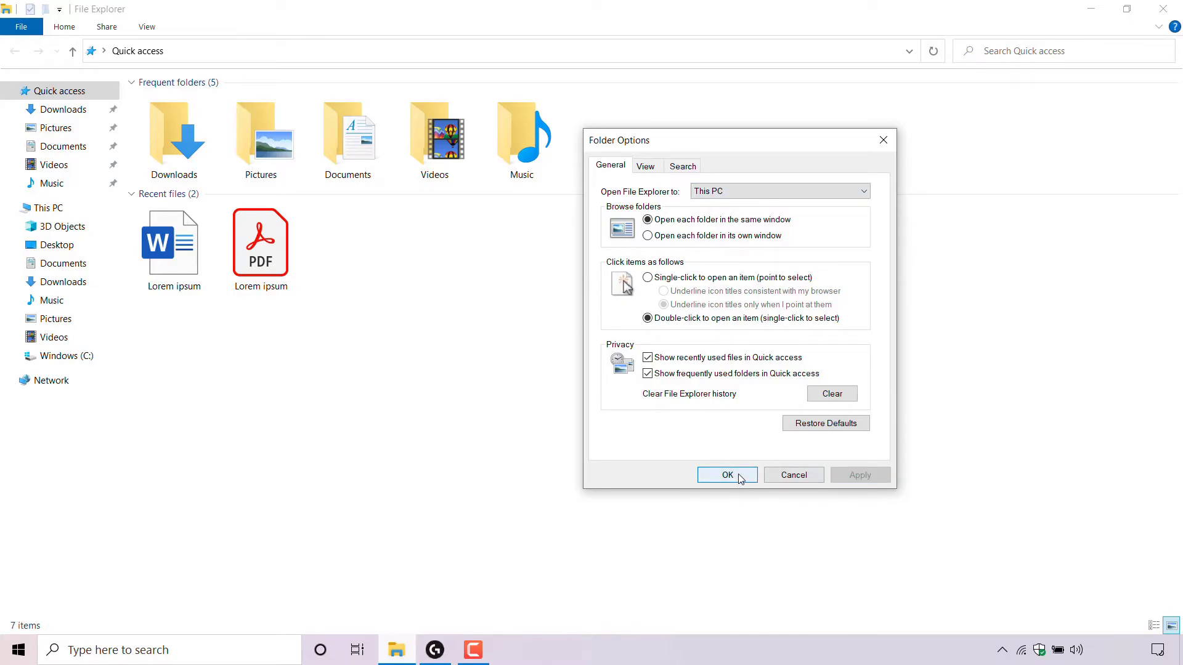
click(726, 474)
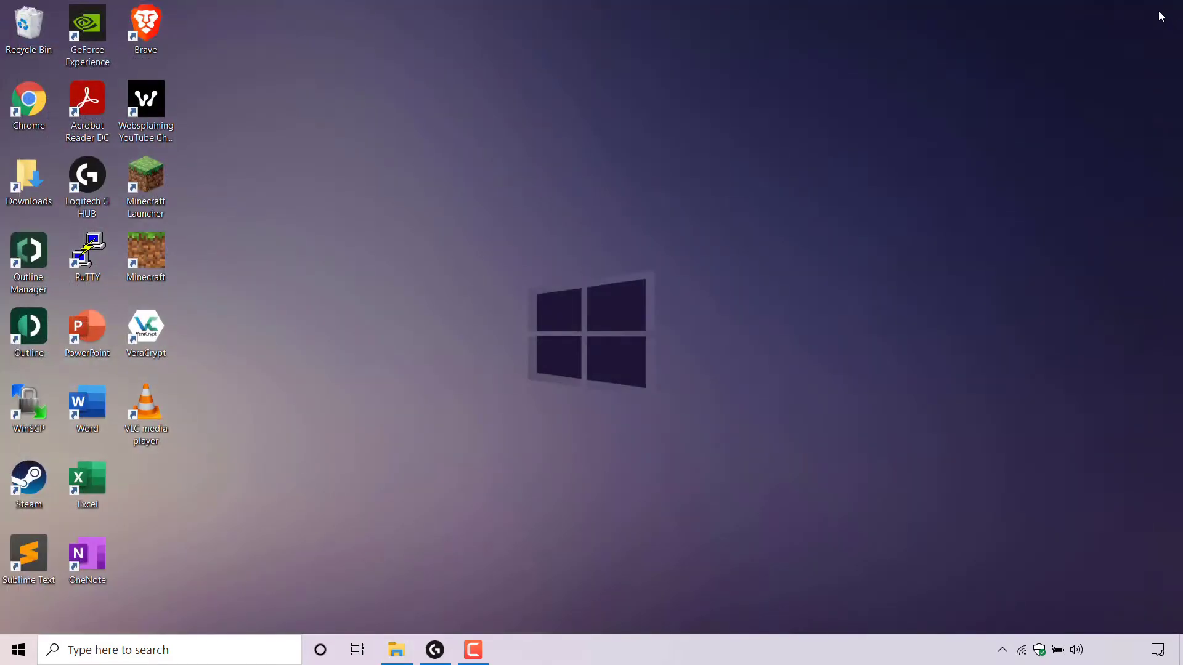
mouse_move(414, 312)
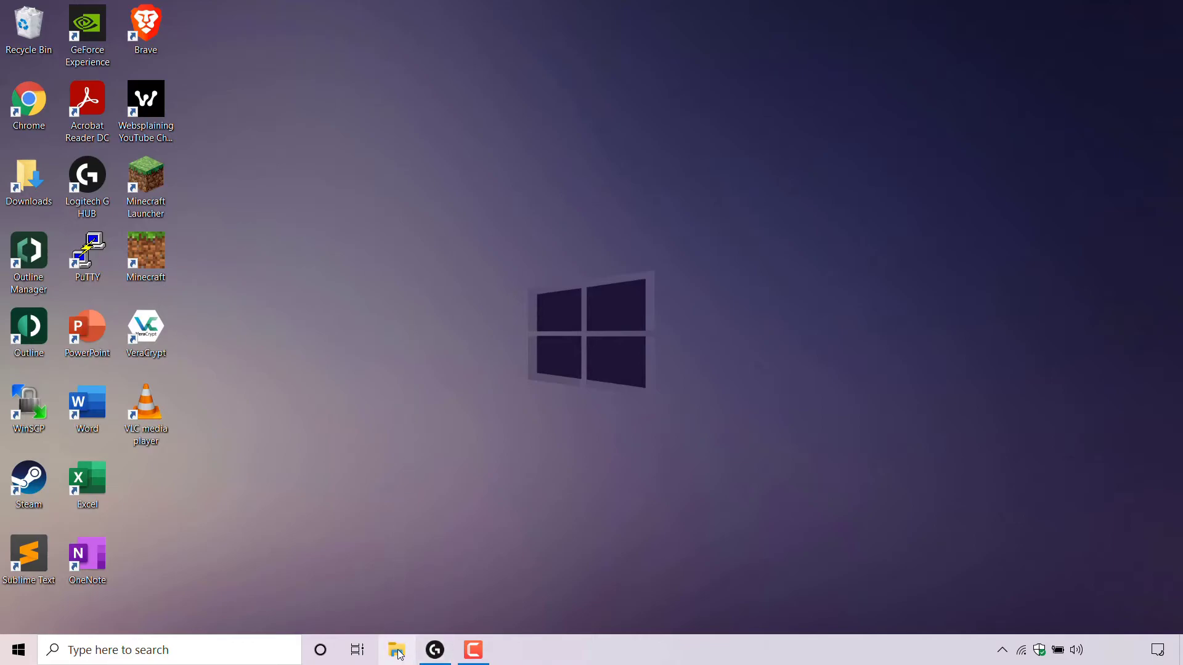
mouse_move(395, 649)
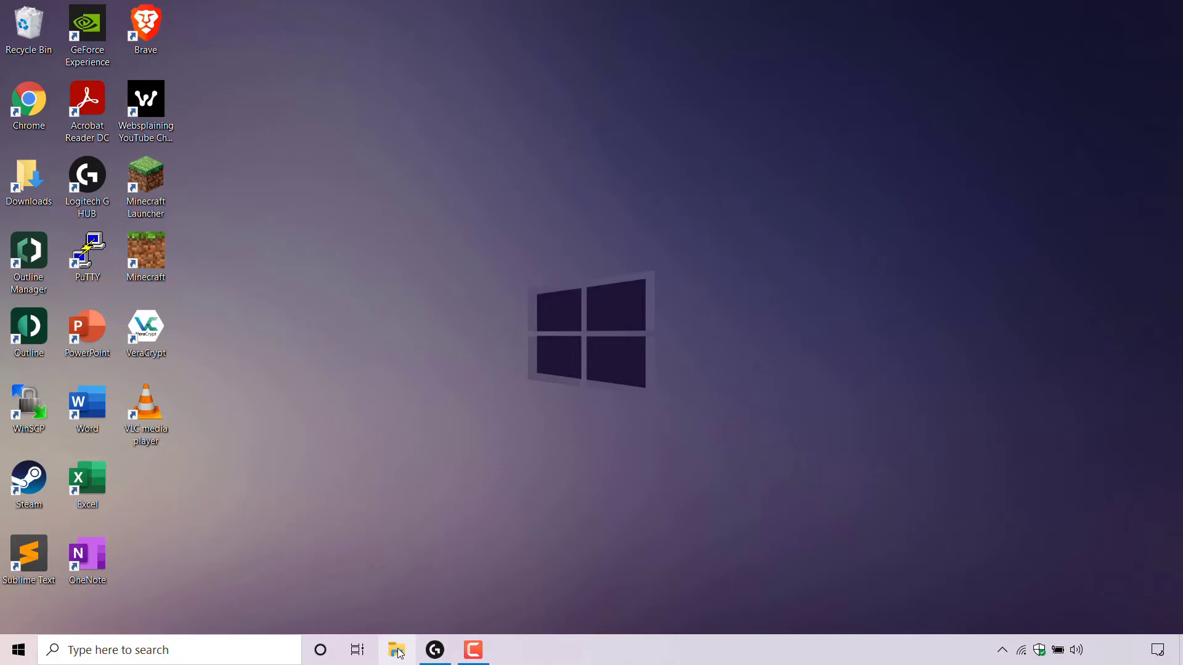
Step: Reopen File Explorer from the taskbar to verify it starts on This PC
click(397, 649)
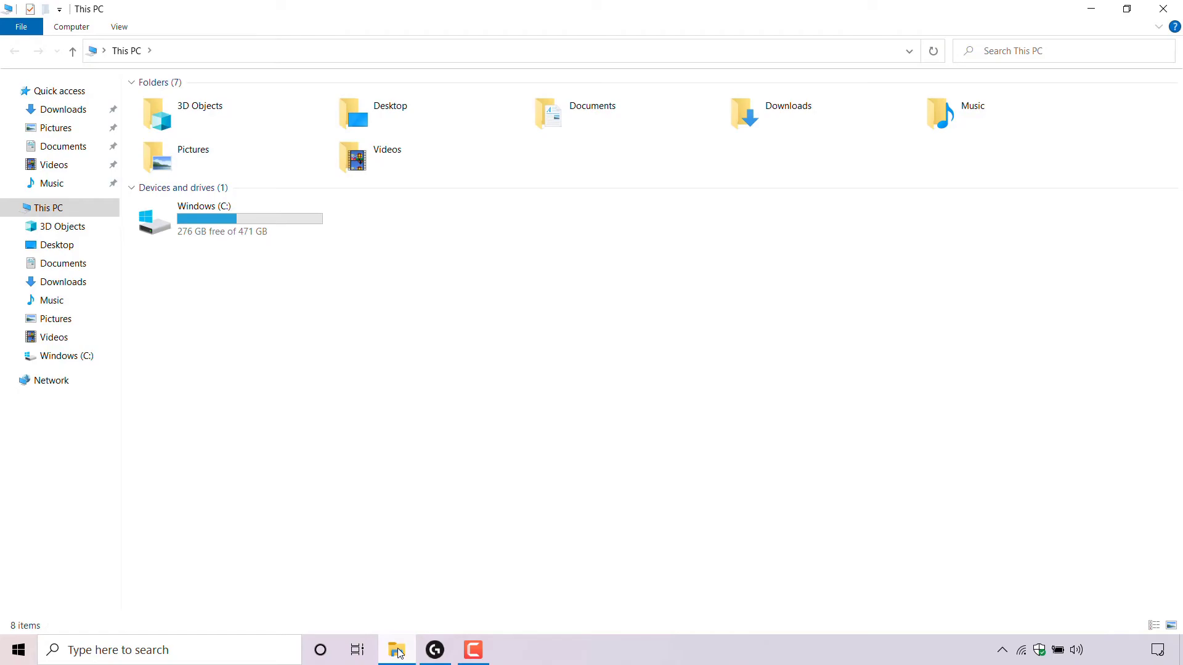
mouse_move(401, 257)
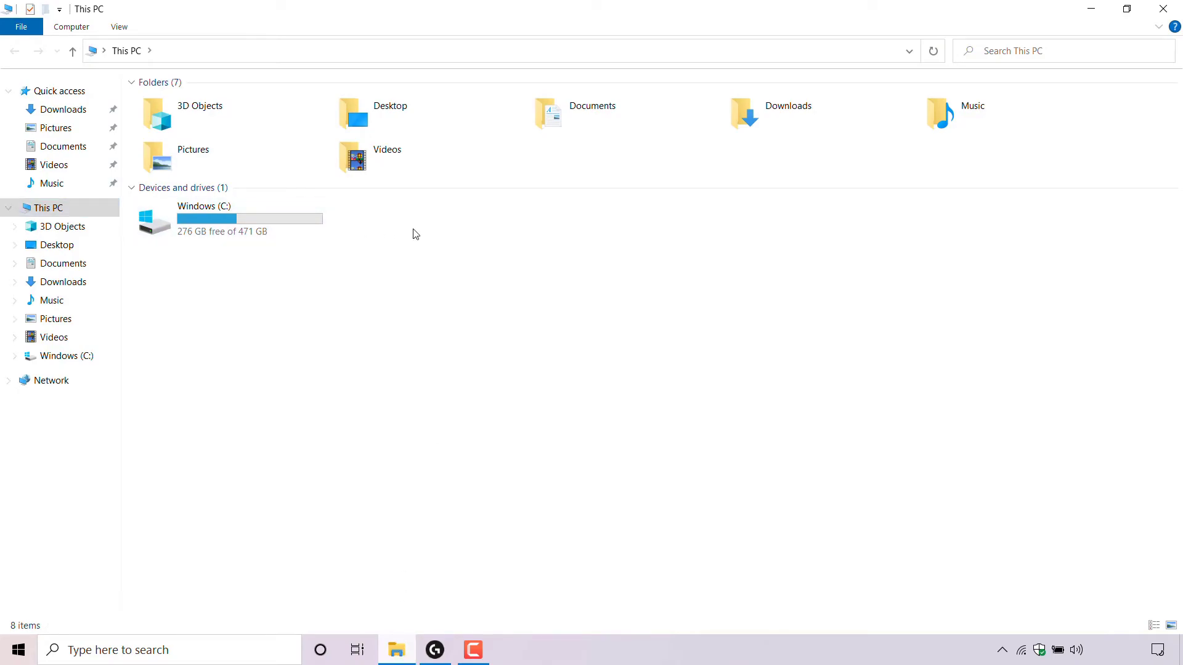
mouse_move(391, 233)
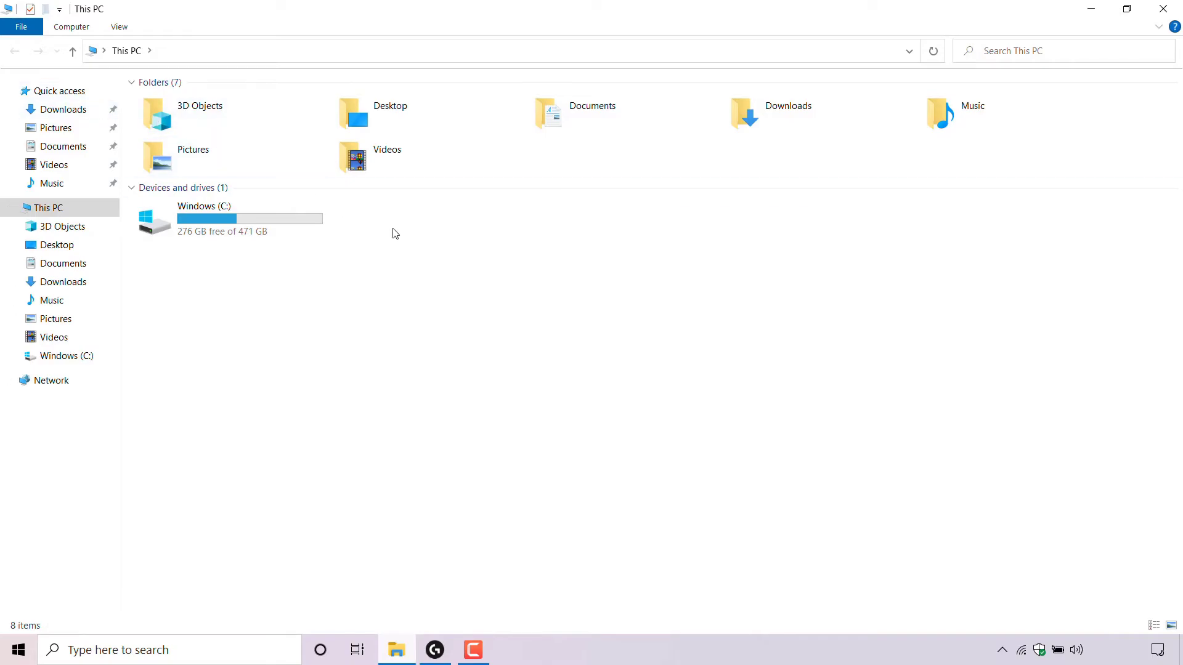
mouse_move(271, 104)
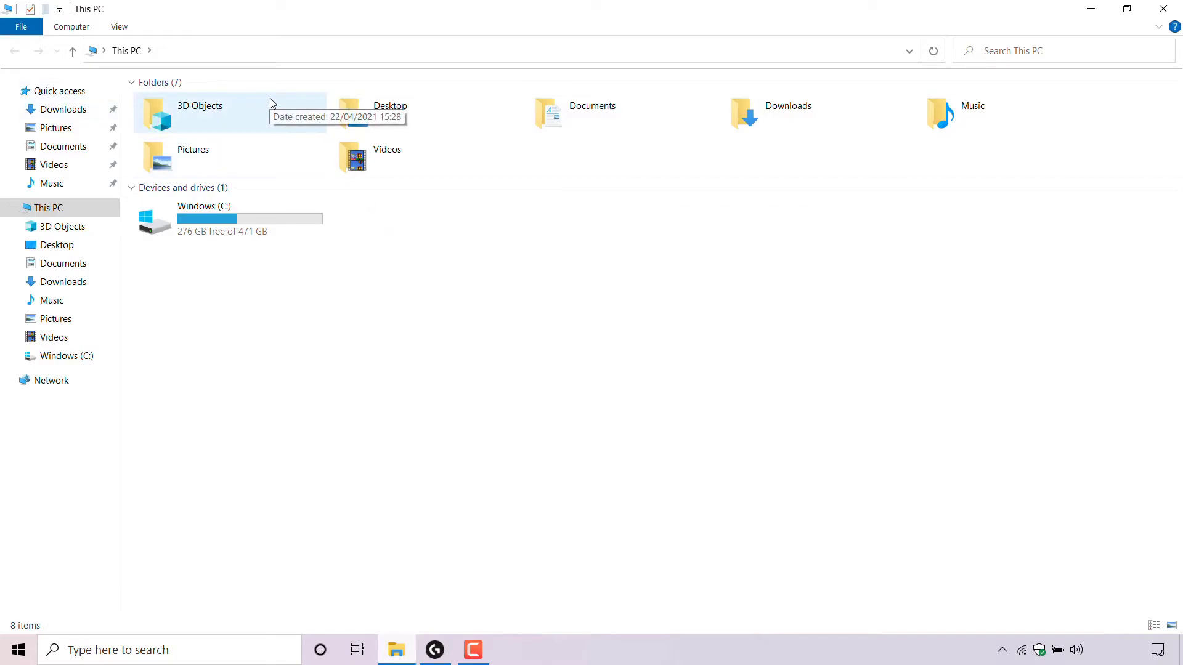
mouse_move(363, 234)
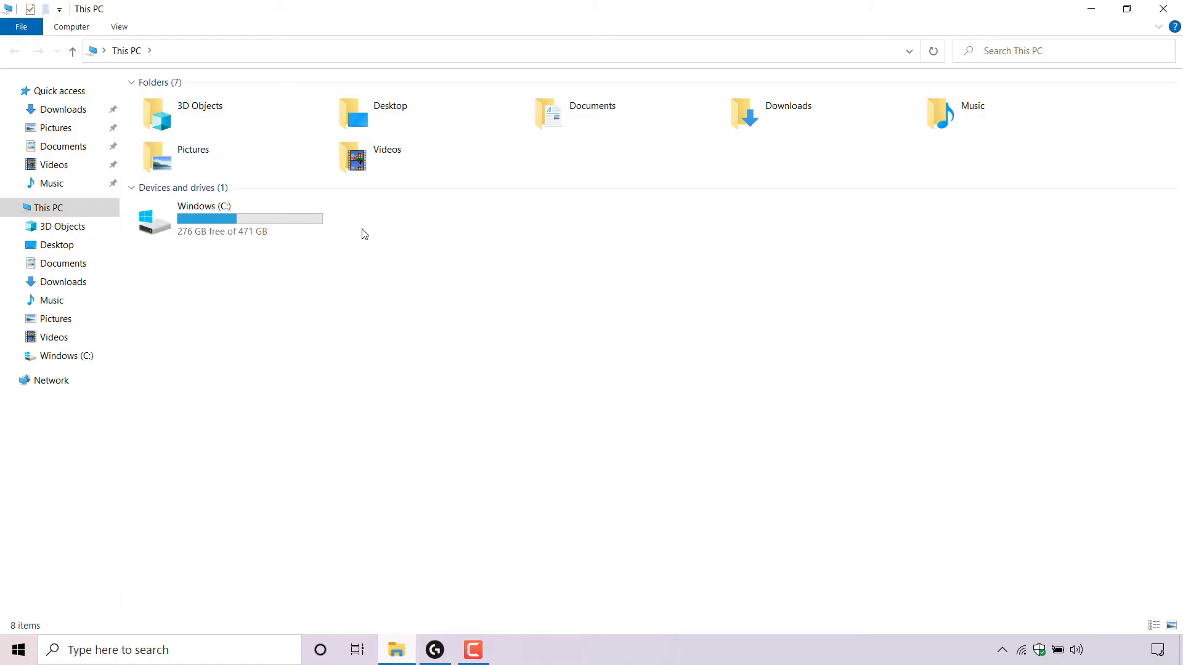
mouse_move(411, 272)
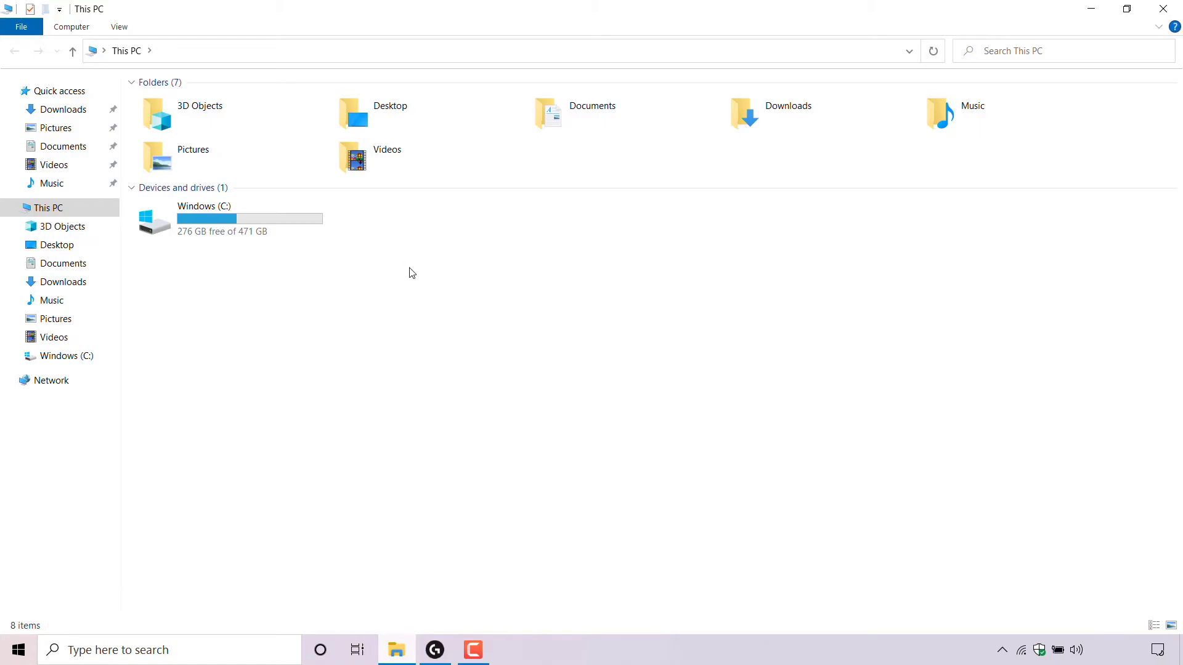